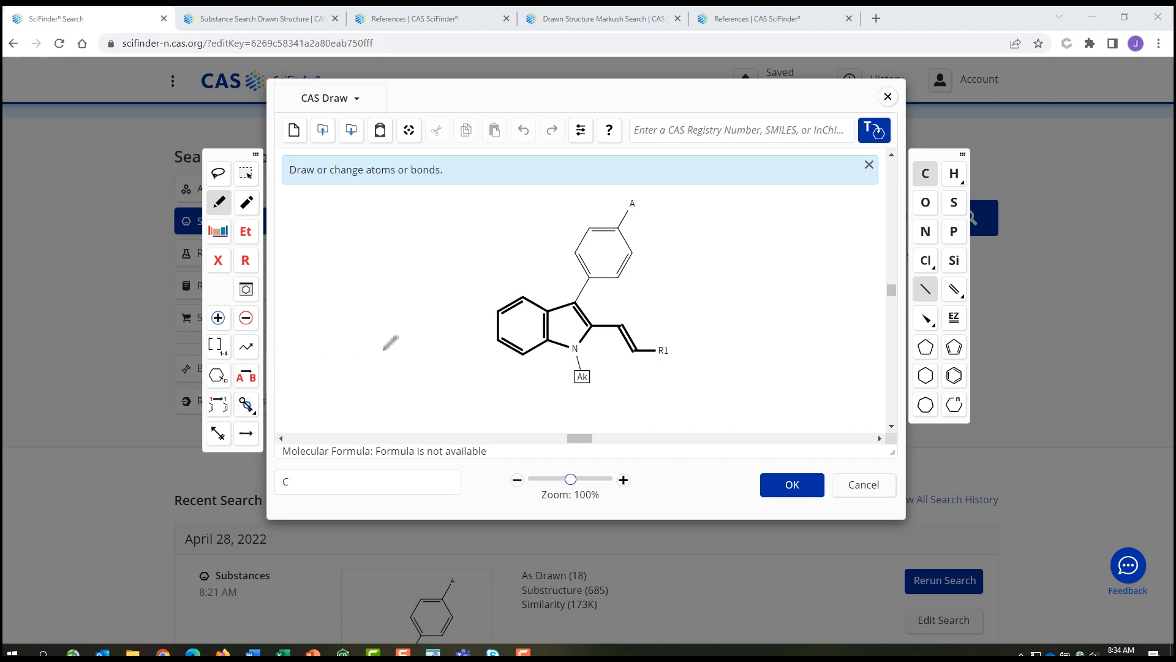
mouse_move(522, 369)
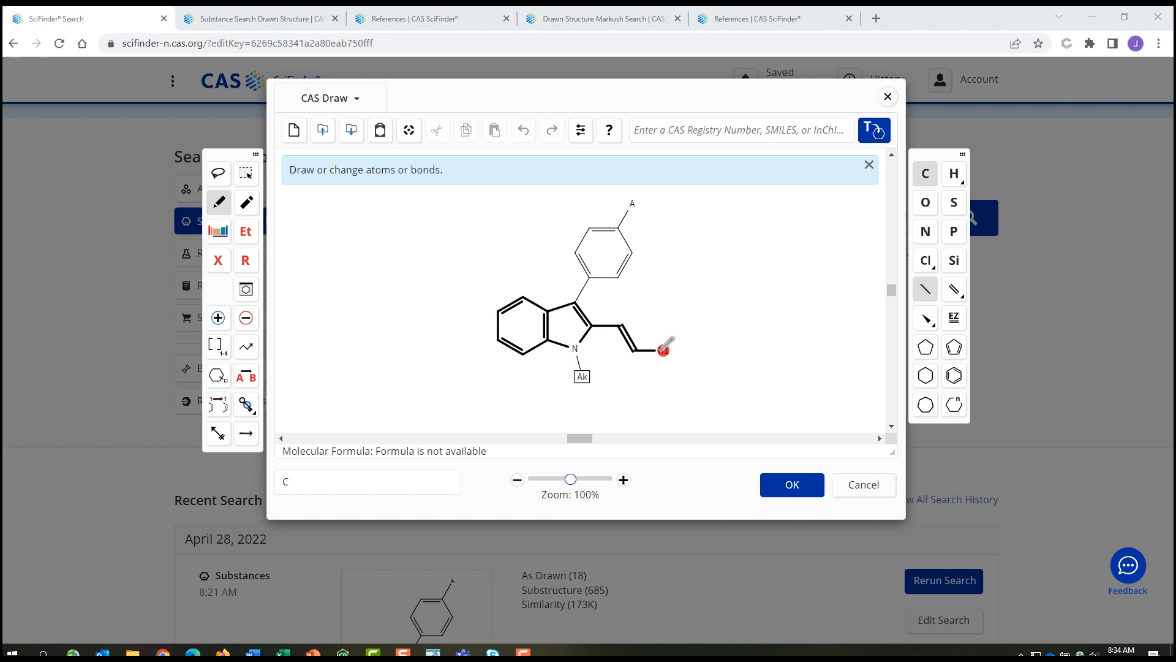
Step: Scroll through the 62 HDAC-filtered reference results
click(790, 484)
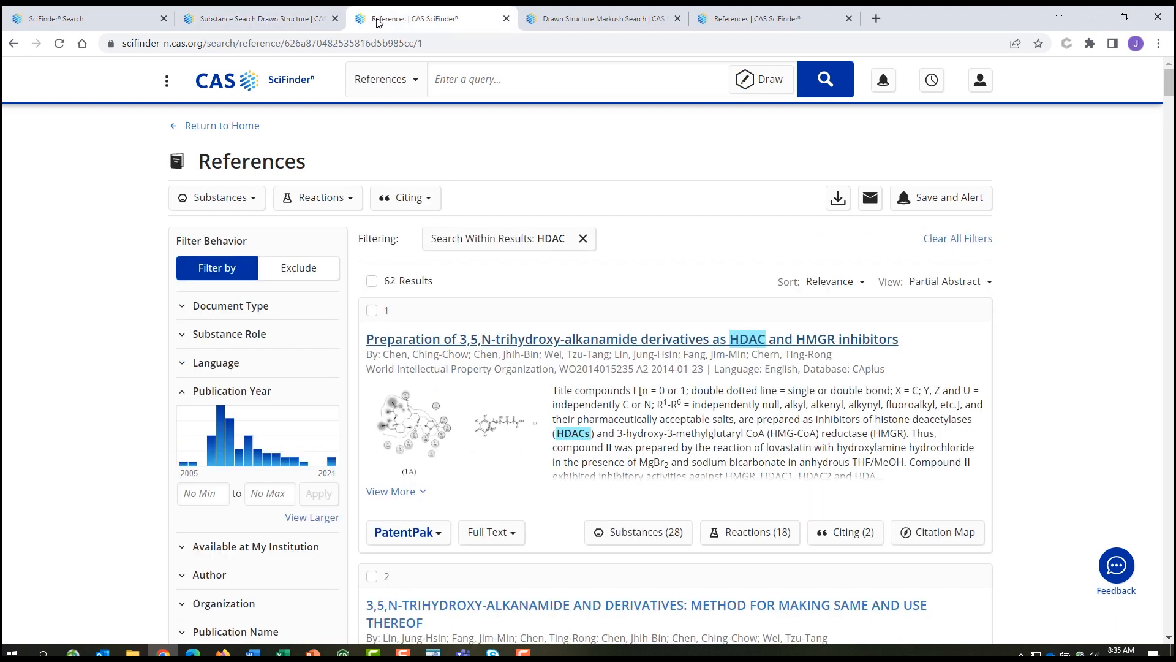
scroll(down, 3)
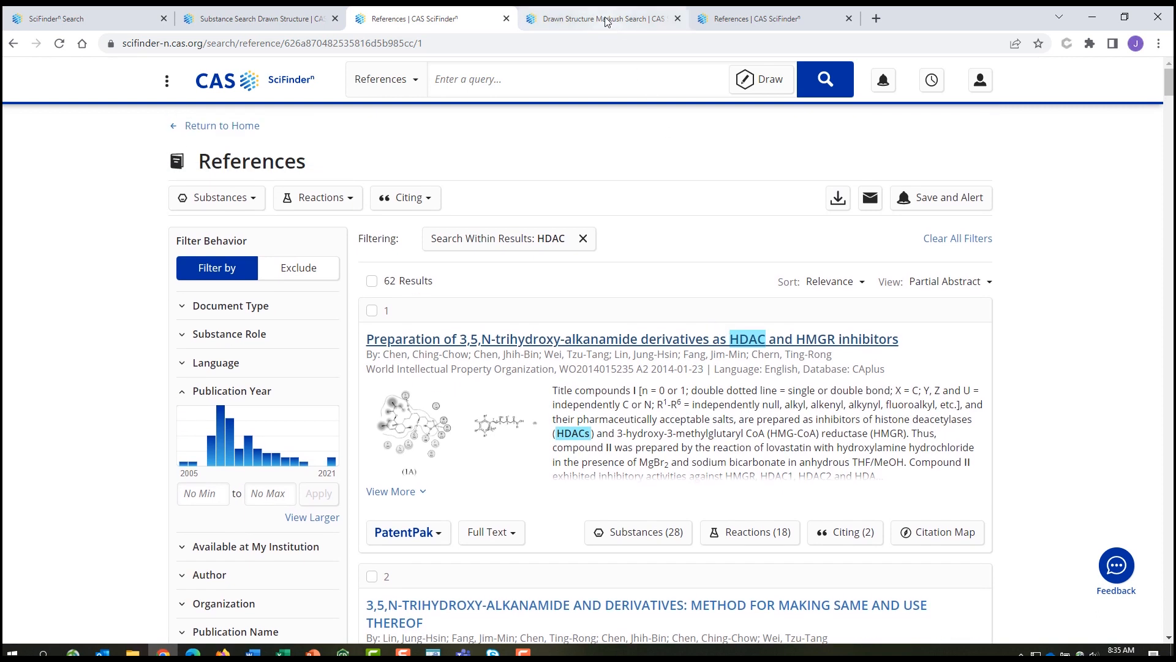
Step: Browse the 300 Patent Markush substructure matches for the drawn indole structure
click(596, 18)
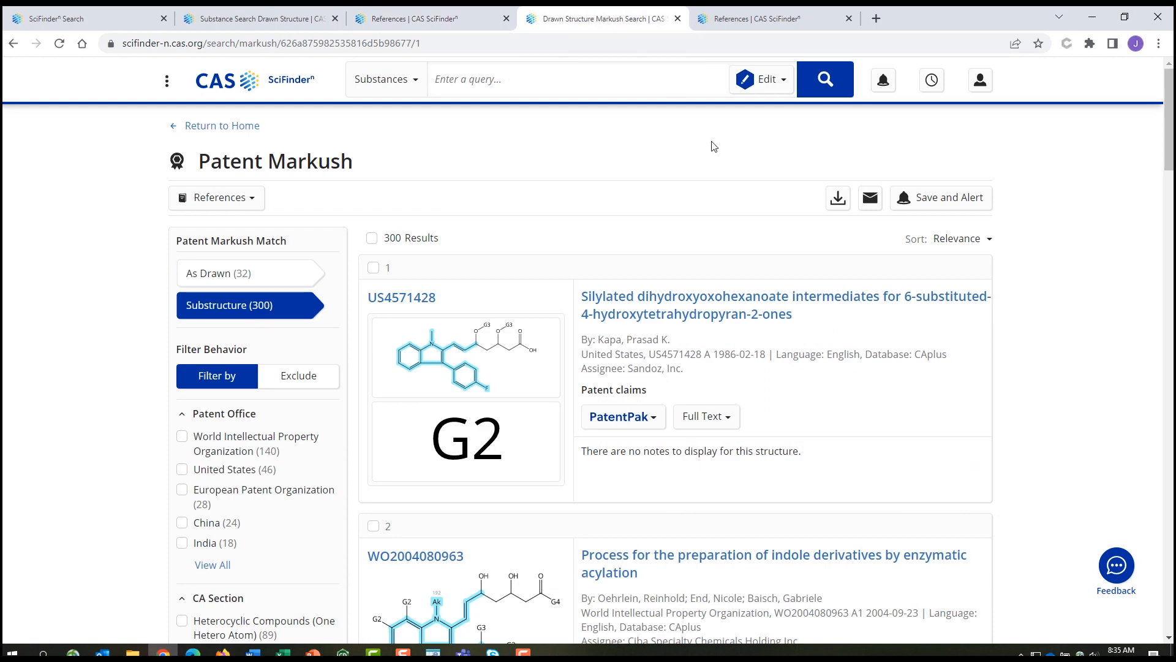
scroll(down, 3)
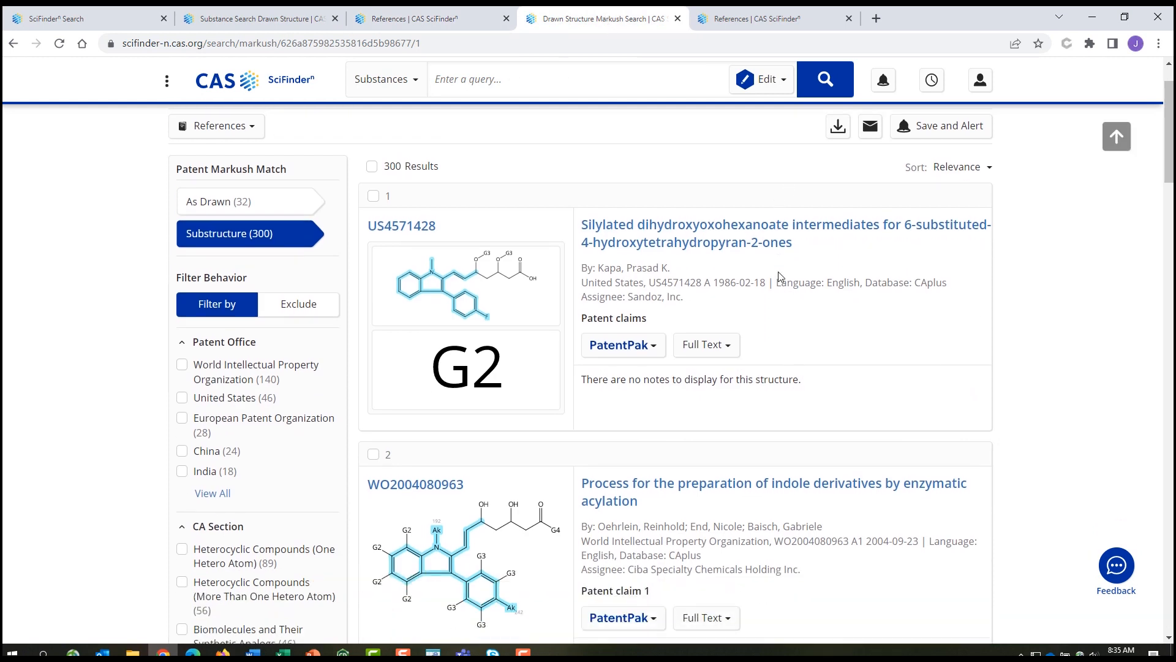
scroll(down, 3)
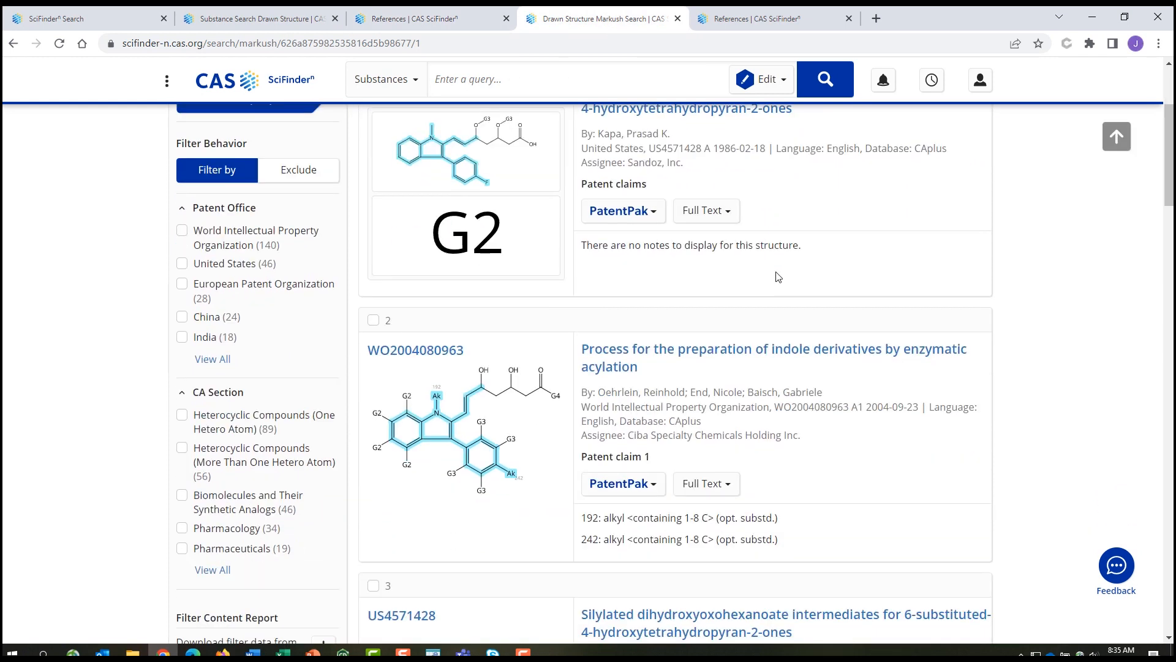
scroll(up, 3)
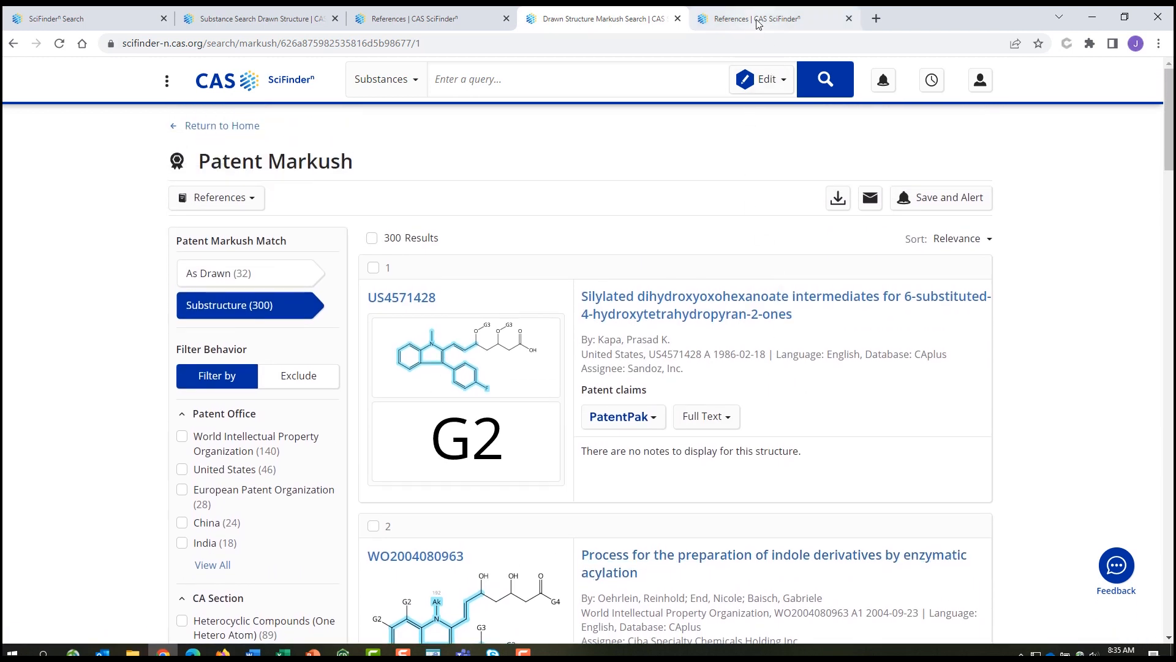
Step: Browse the abstracts of the 201 patent references from the Markush matches
click(758, 18)
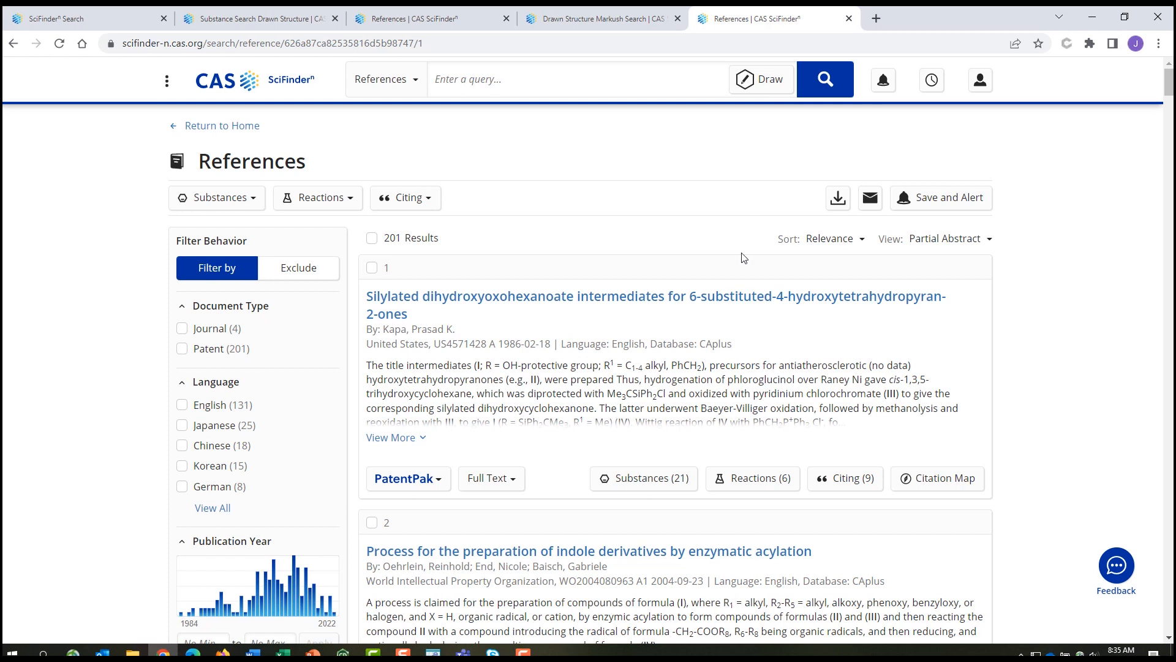
scroll(down, 3)
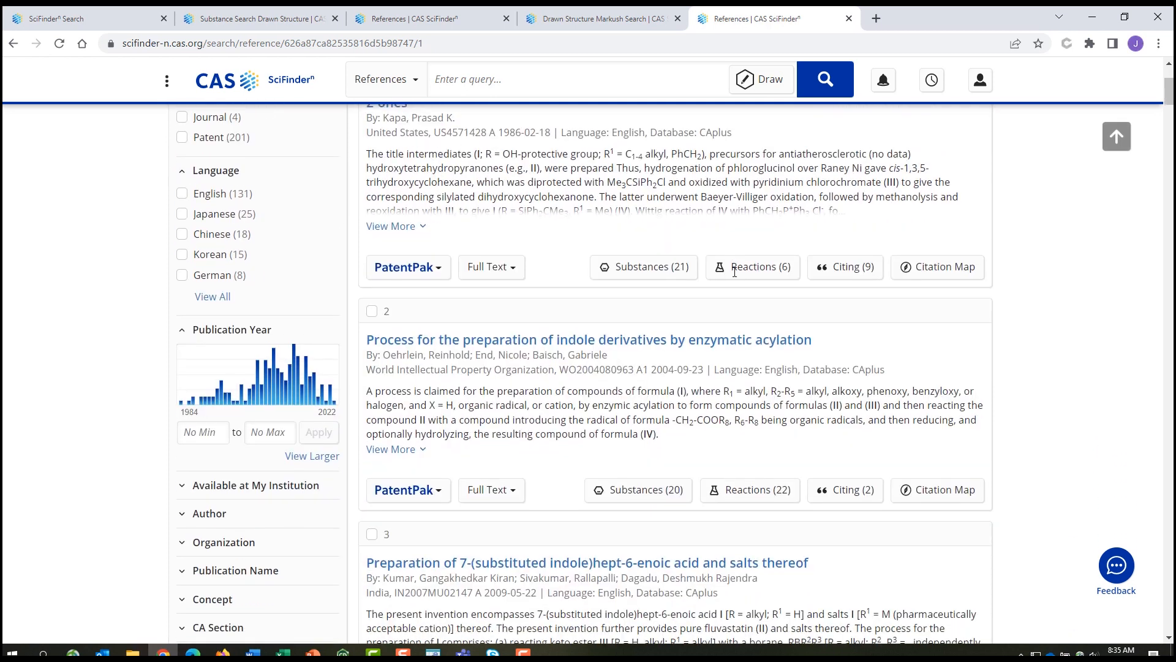
scroll(up, 3)
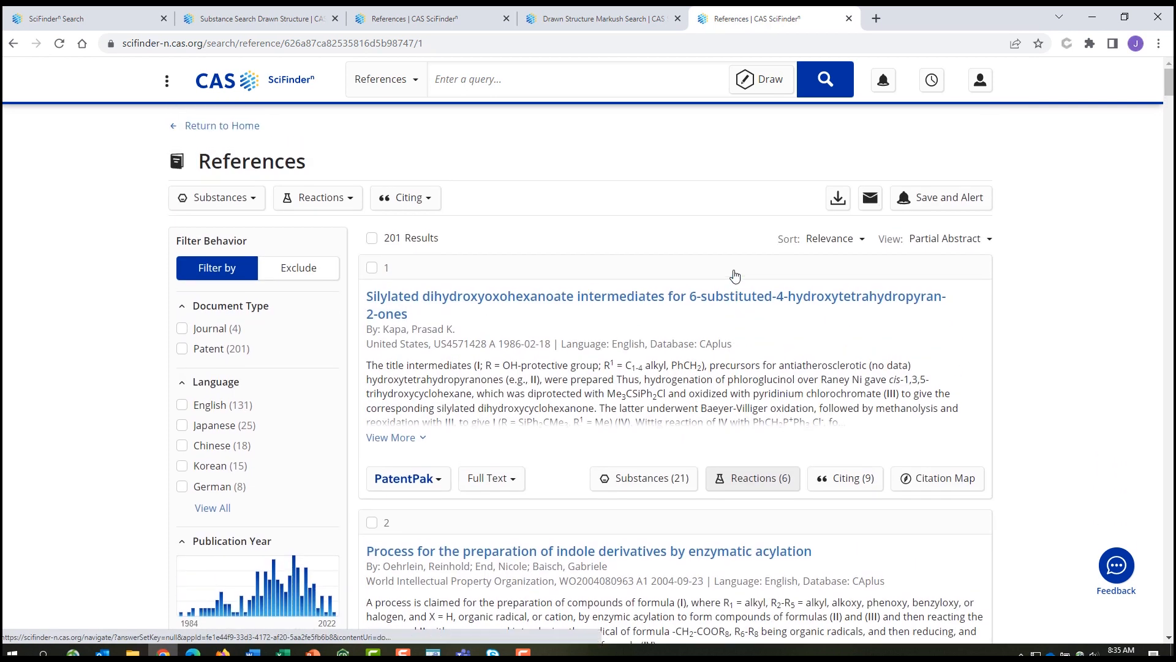